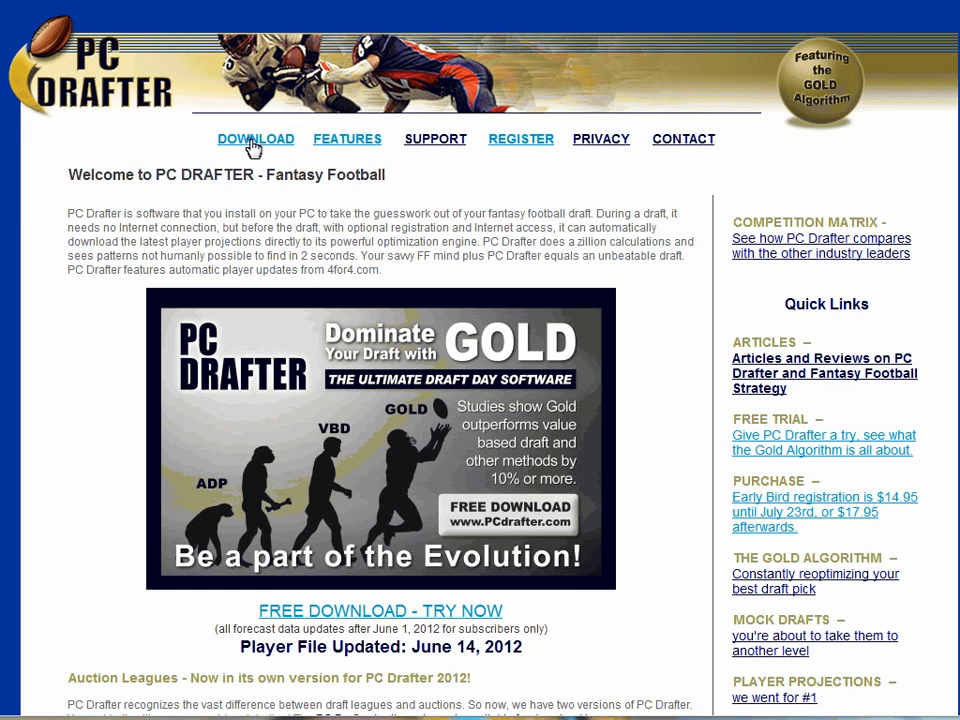
- Go to the Draft Version Software Download page for PC Drafter 2012
{"action": "left_click", "coordinate": [255, 138]}
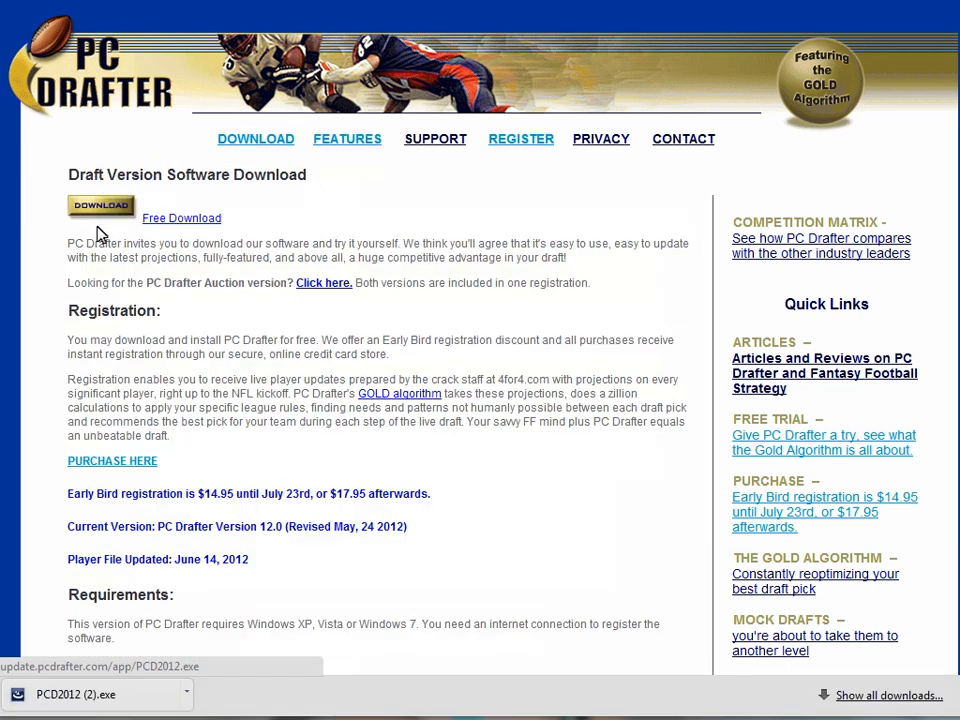
{"action": "mouse_move", "coordinate": [115, 705]}
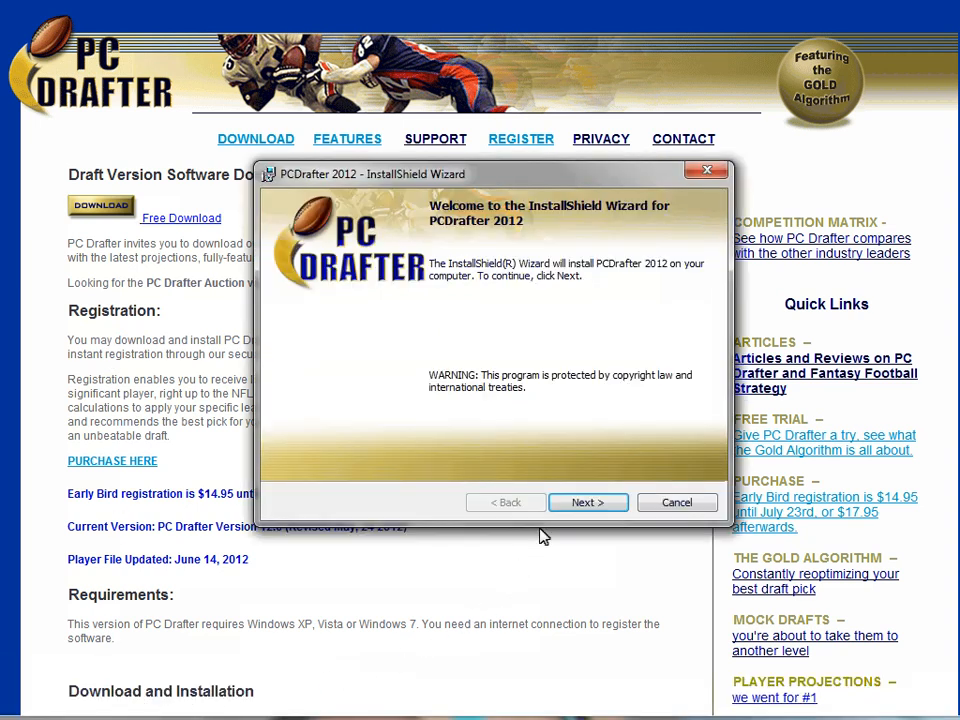
- Start the PCDrafter 2012 installation from the wizard's welcome page
{"action": "left_click", "coordinate": [588, 502]}
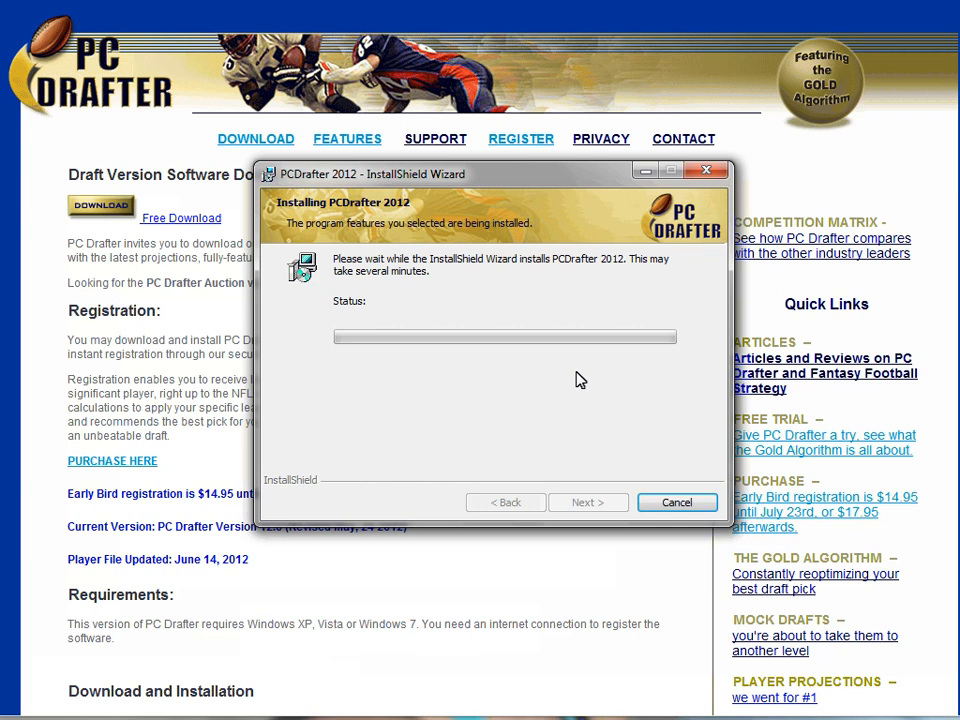
{"action": "mouse_move", "coordinate": [586, 508]}
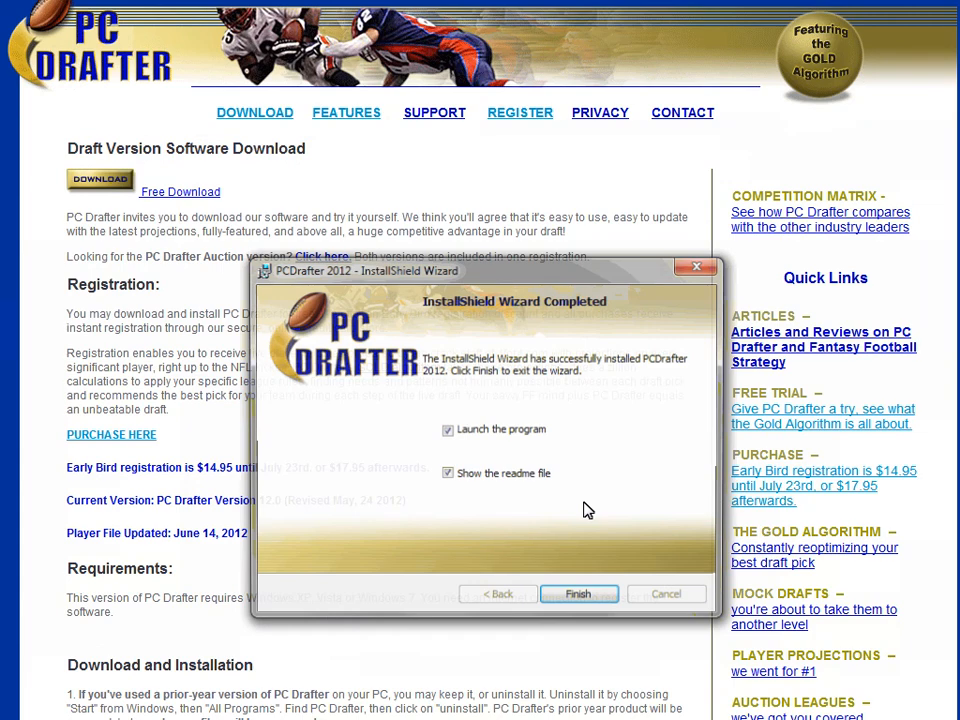
{"action": "mouse_move", "coordinate": [573, 565]}
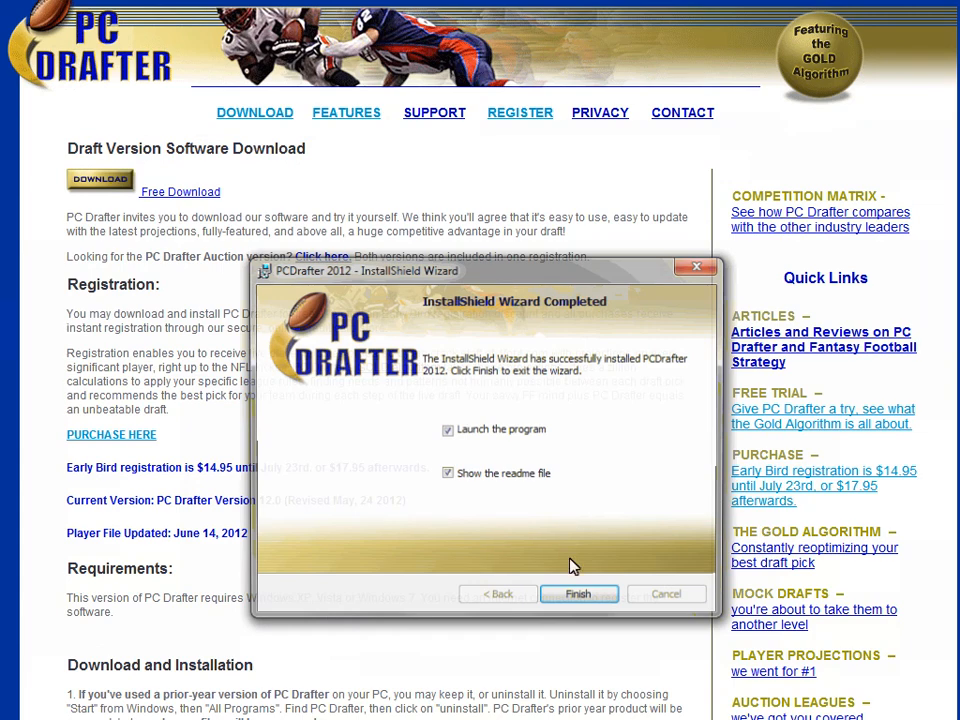
- Close the finished wizard and launch pcDrafter.exe from the PCDrafter2012 folder
{"action": "left_click", "coordinate": [578, 593]}
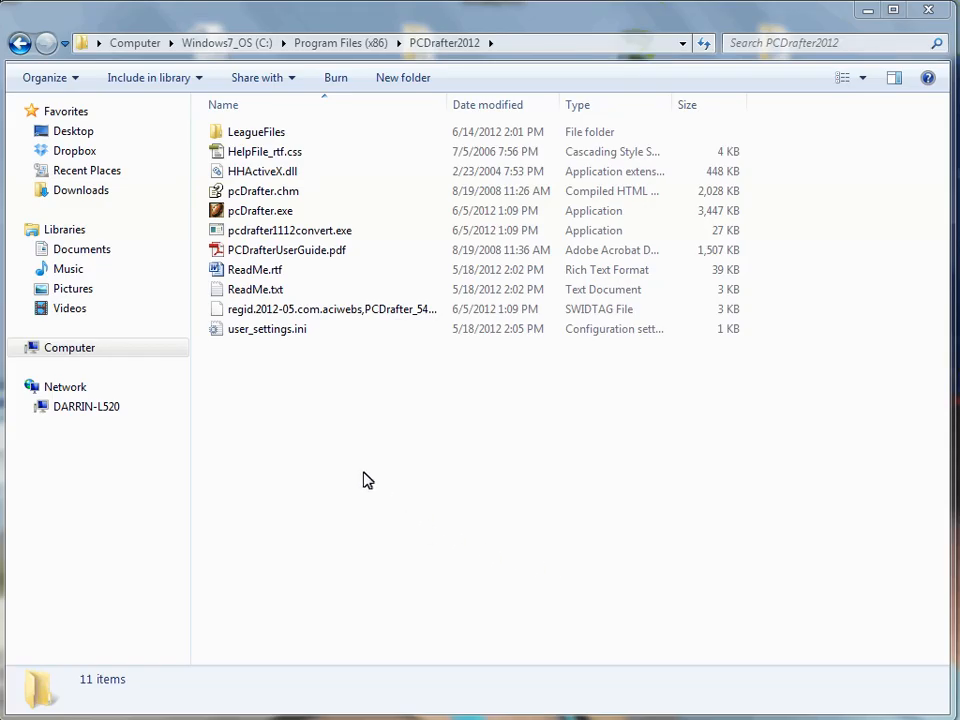
{"action": "double_click", "coordinate": [261, 210]}
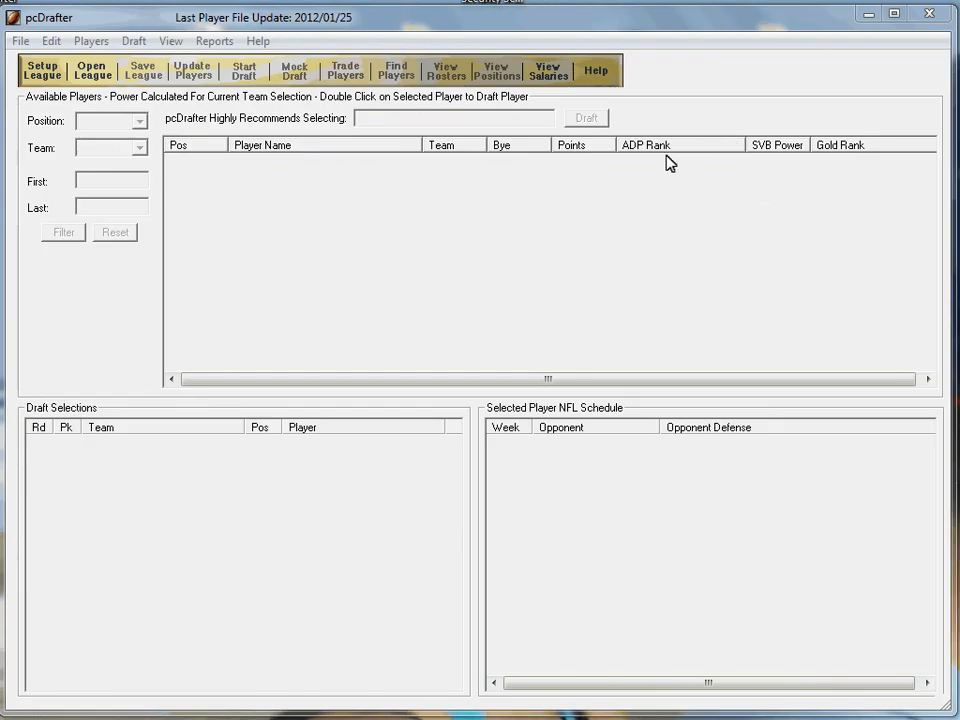
{"action": "mouse_move", "coordinate": [556, 493]}
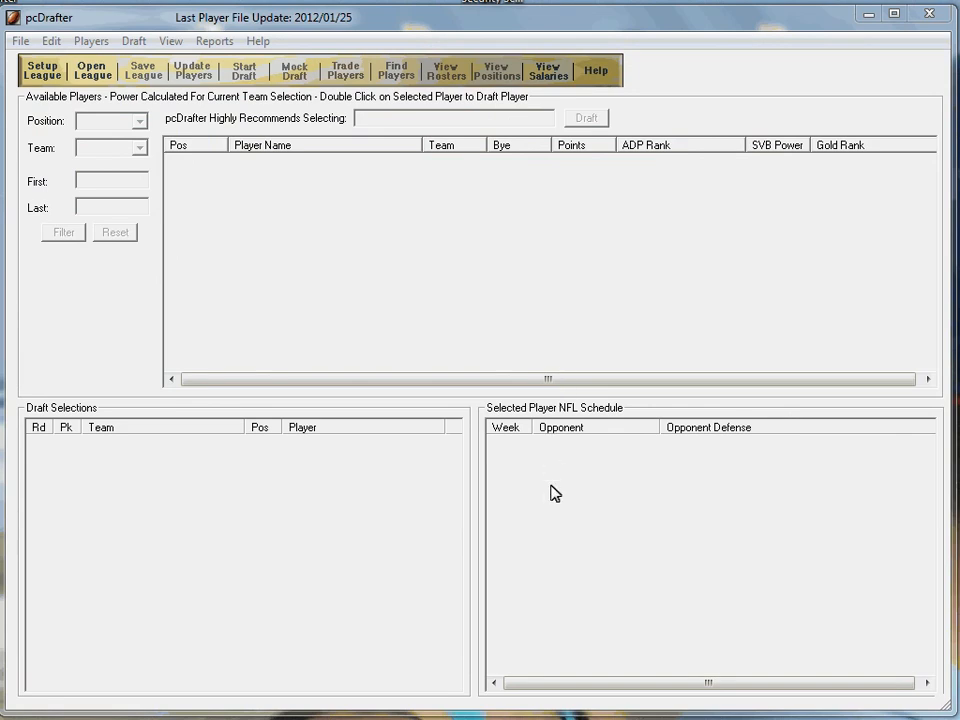
{"action": "mouse_move", "coordinate": [160, 324]}
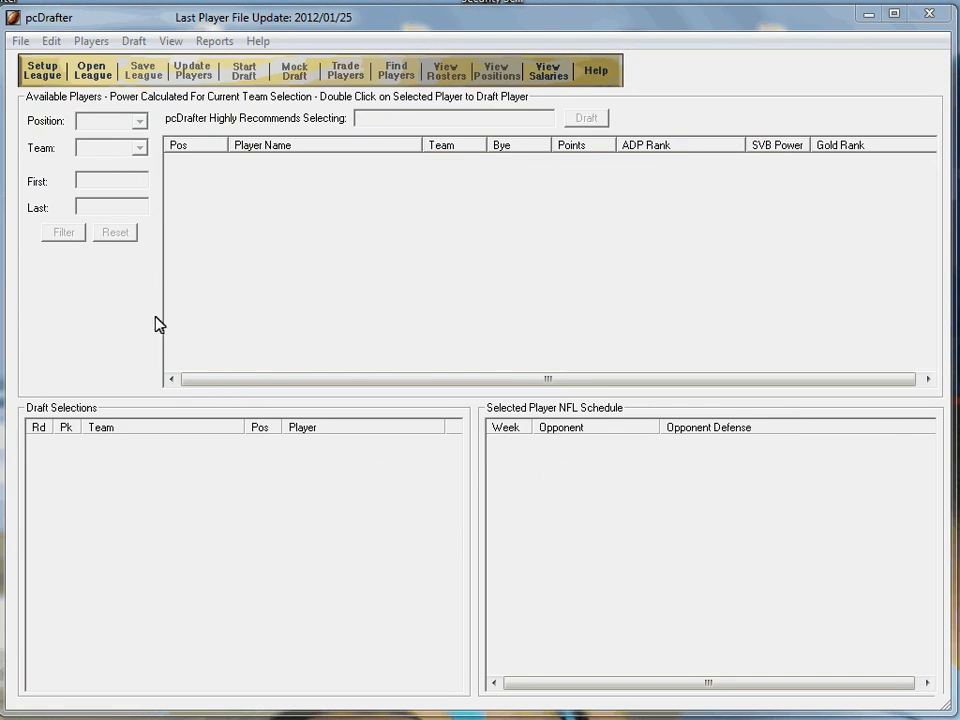
- Open Sample League.pcf from the LeagueFiles folder
{"action": "left_click", "coordinate": [92, 70]}
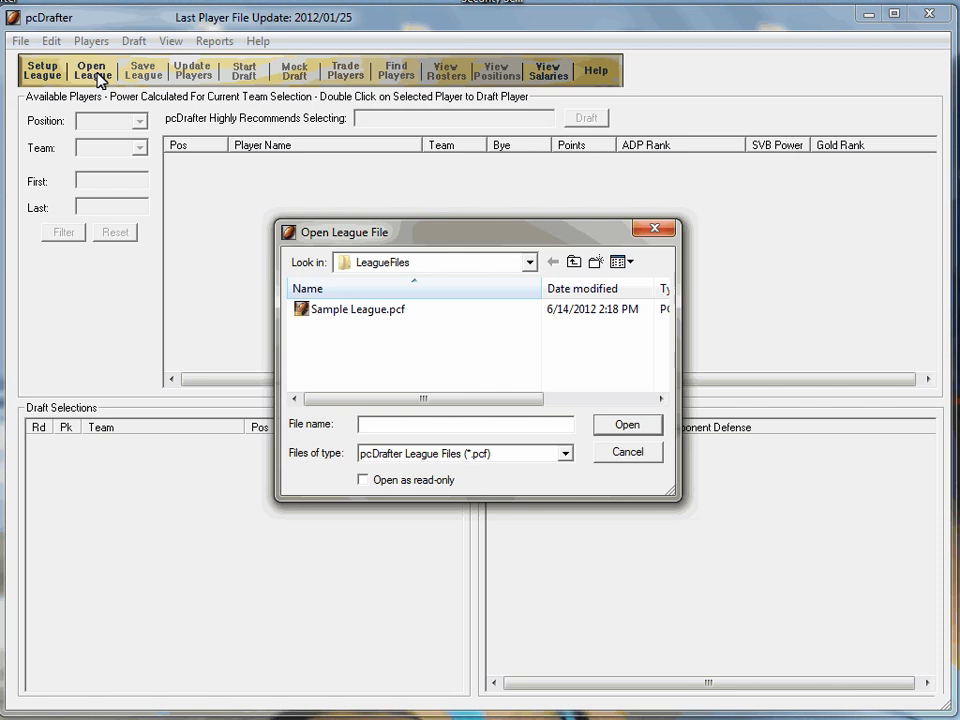
{"action": "mouse_move", "coordinate": [352, 312]}
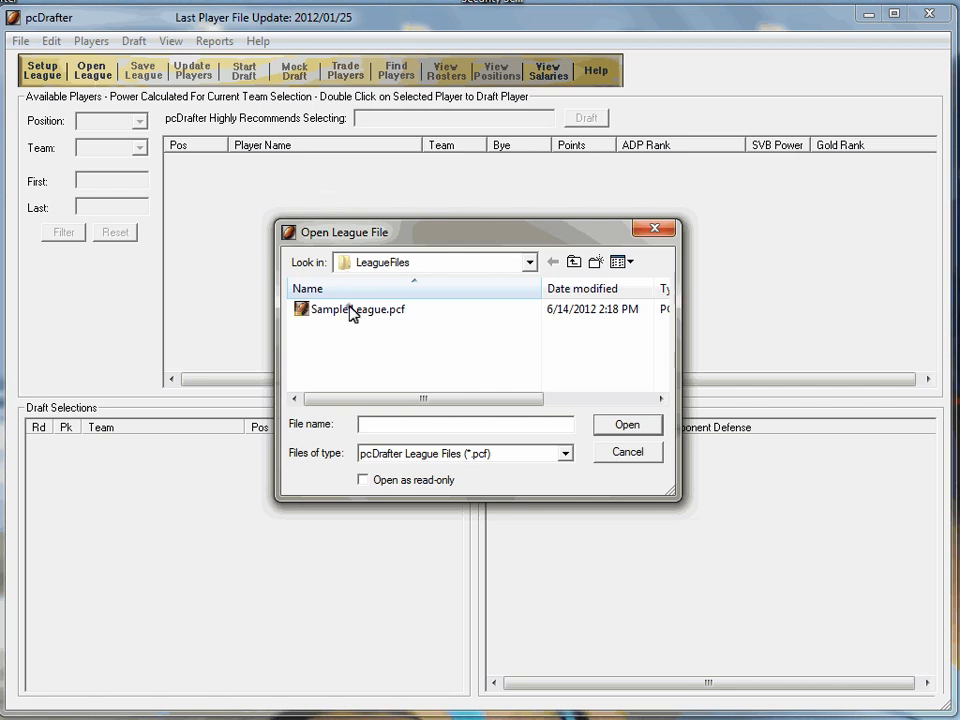
{"action": "double_click", "coordinate": [357, 309]}
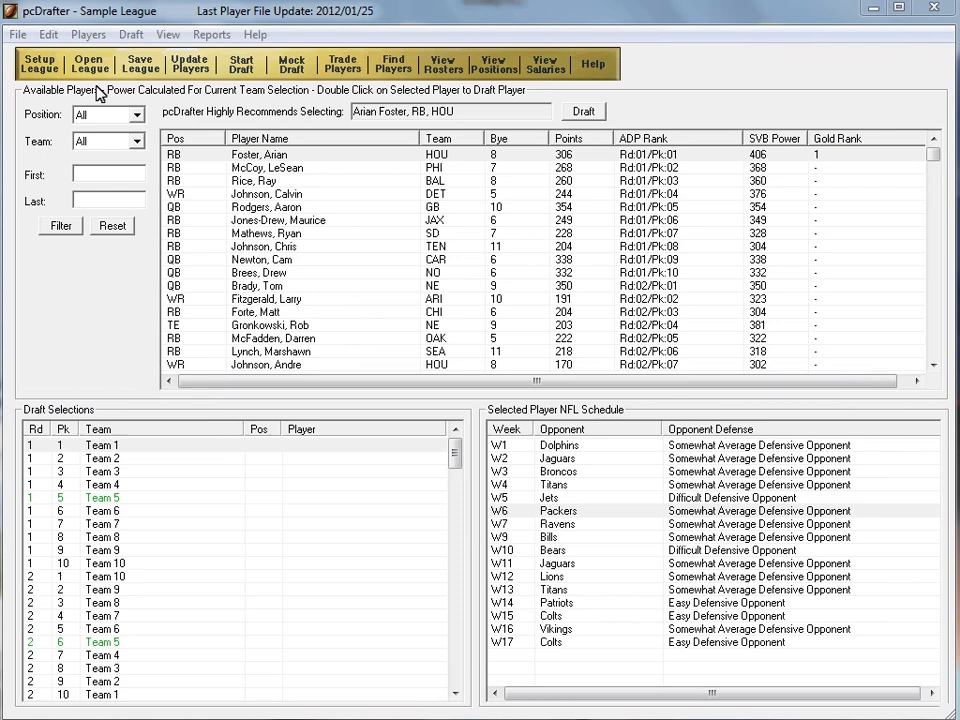
{"action": "left_click", "coordinate": [88, 34]}
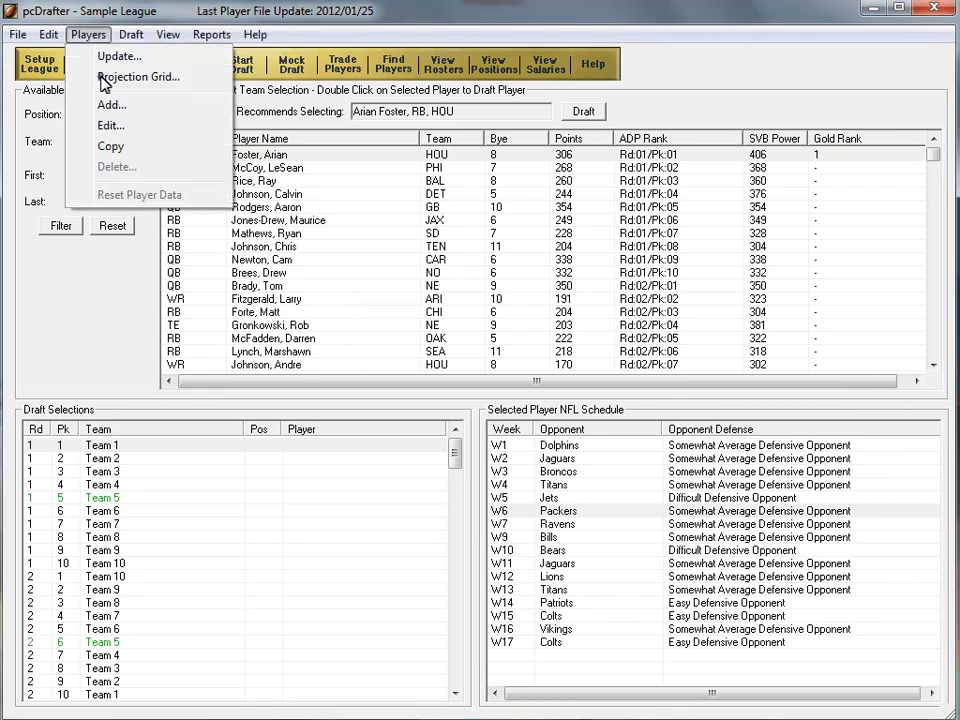
{"action": "left_click", "coordinate": [138, 76]}
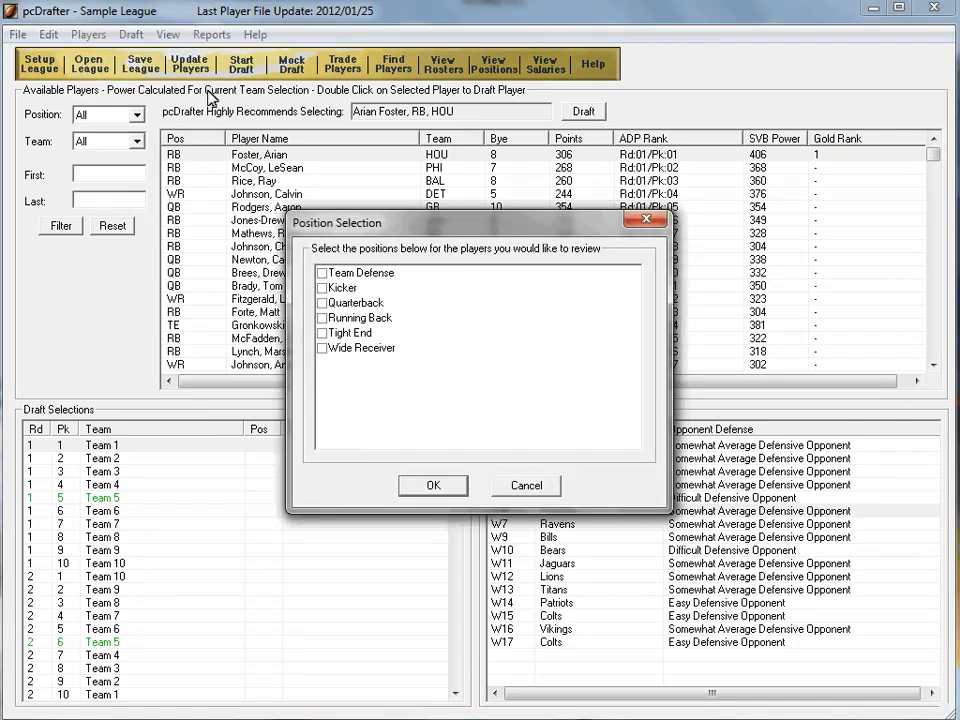
{"action": "left_click", "coordinate": [322, 272]}
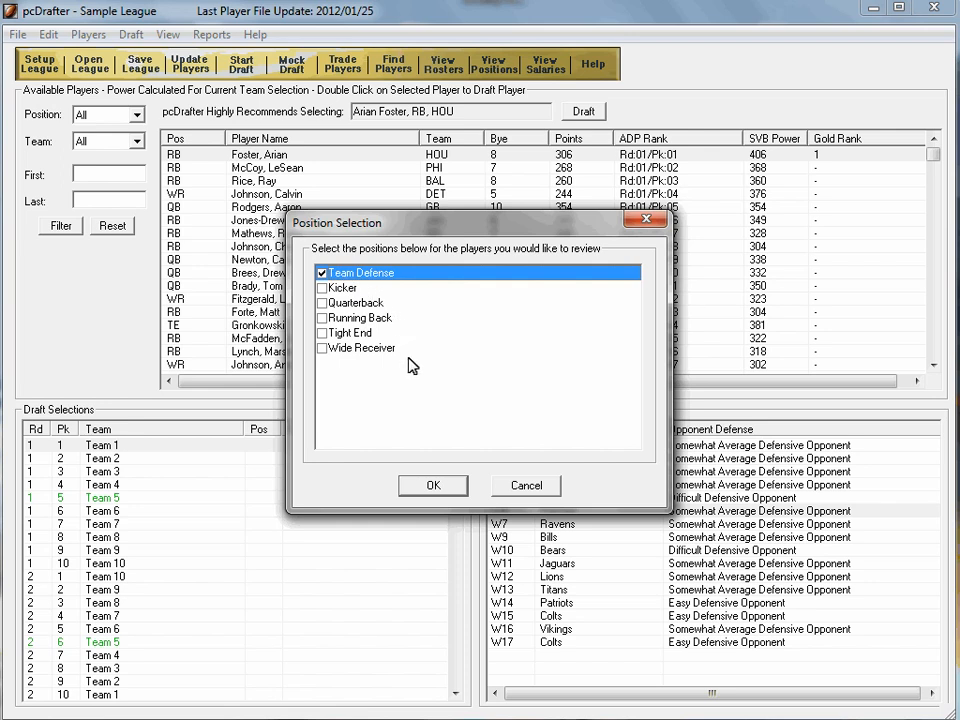
{"action": "left_click", "coordinate": [433, 485]}
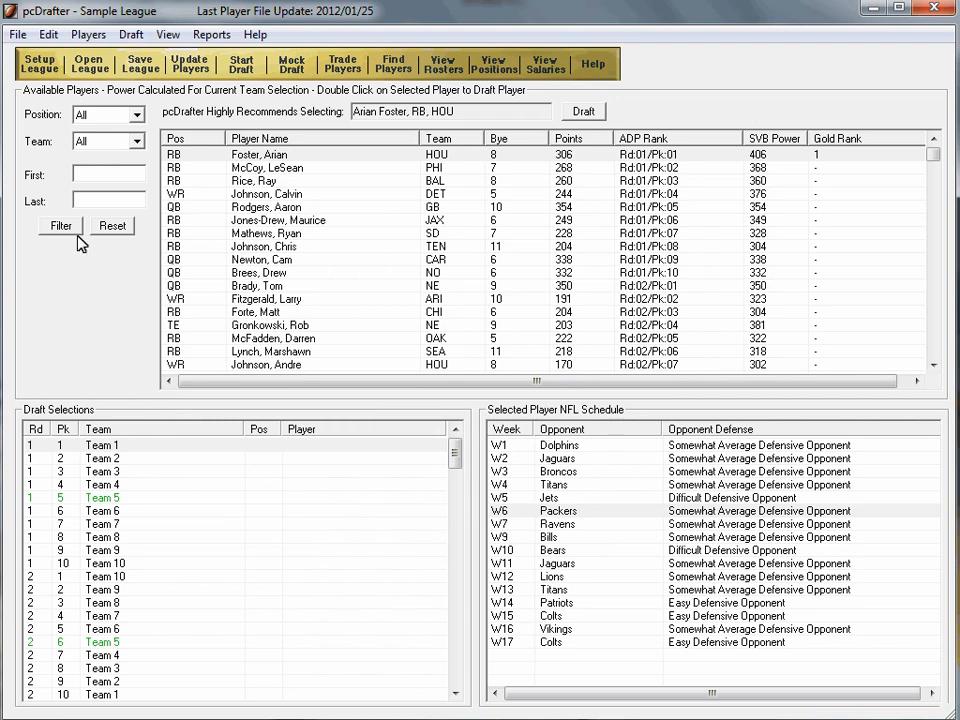
{"action": "left_click", "coordinate": [48, 34]}
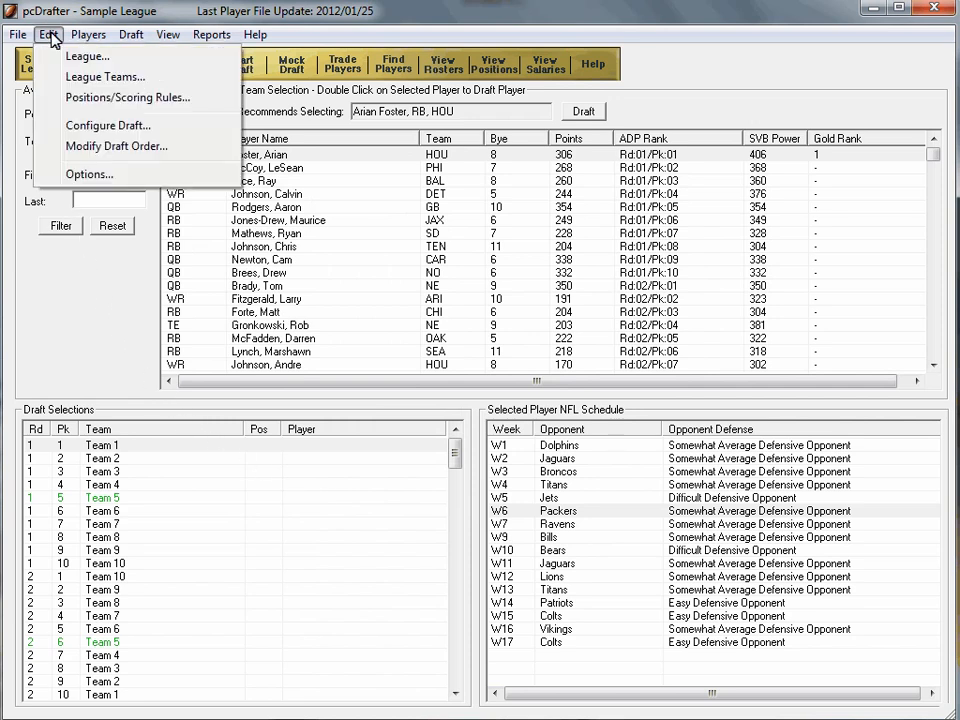
{"action": "mouse_move", "coordinate": [102, 101]}
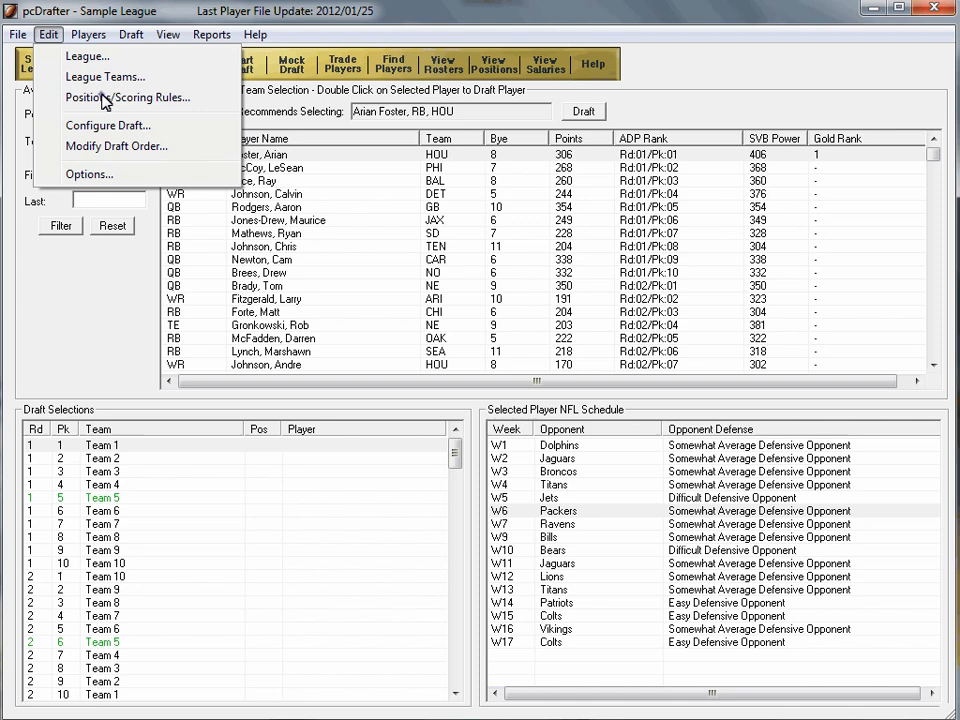
{"action": "left_click", "coordinate": [127, 97]}
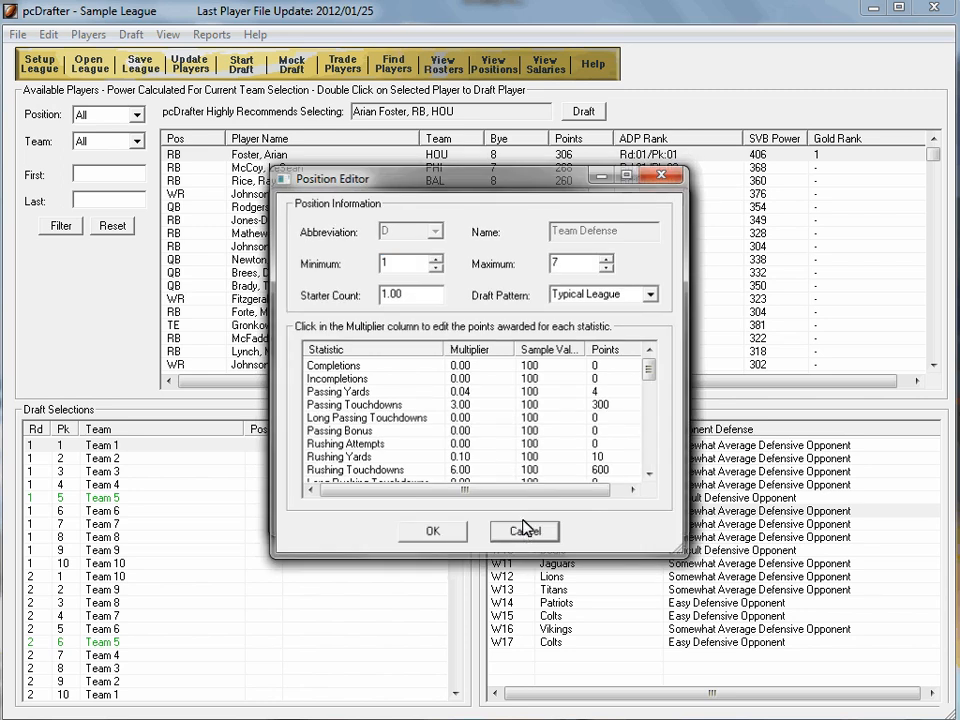
{"action": "left_click", "coordinate": [524, 531]}
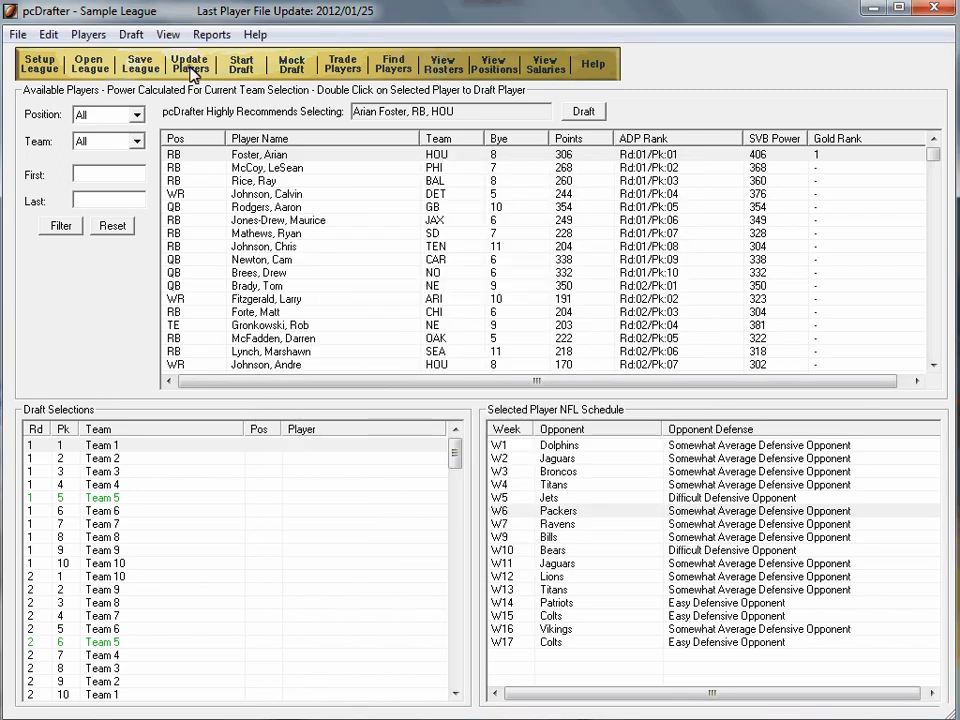
{"action": "left_click", "coordinate": [188, 64]}
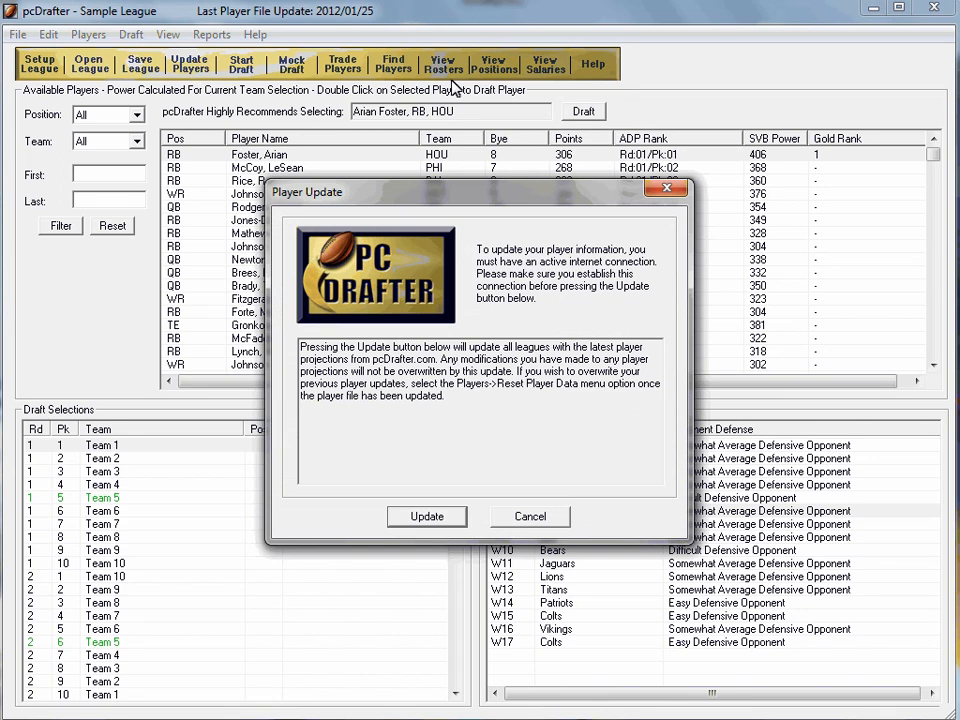
{"action": "left_click", "coordinate": [530, 516]}
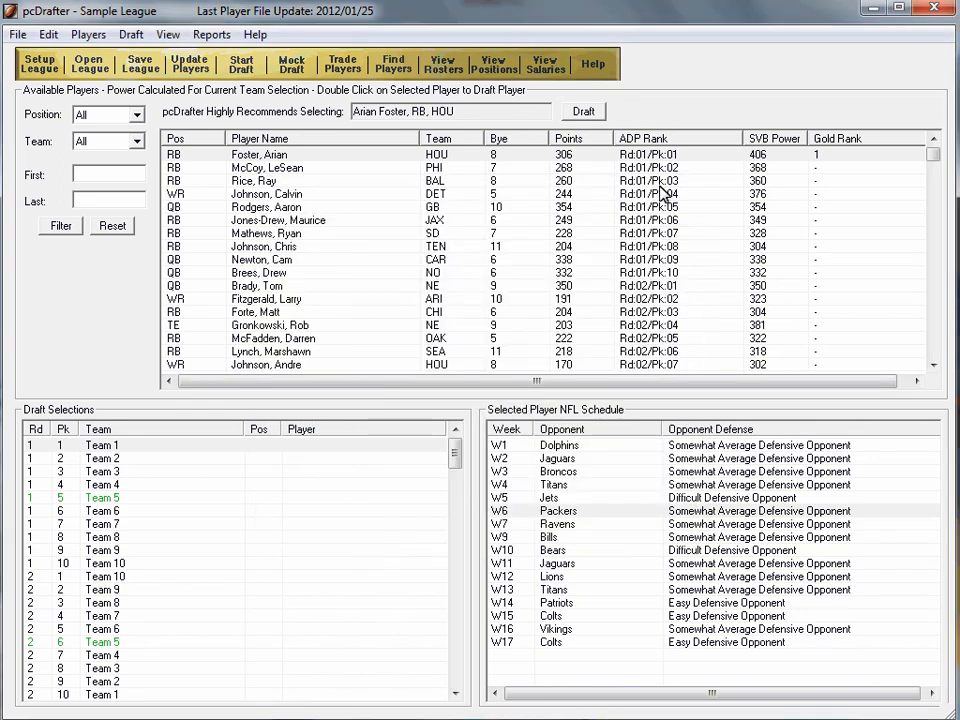
{"action": "left_click", "coordinate": [214, 34]}
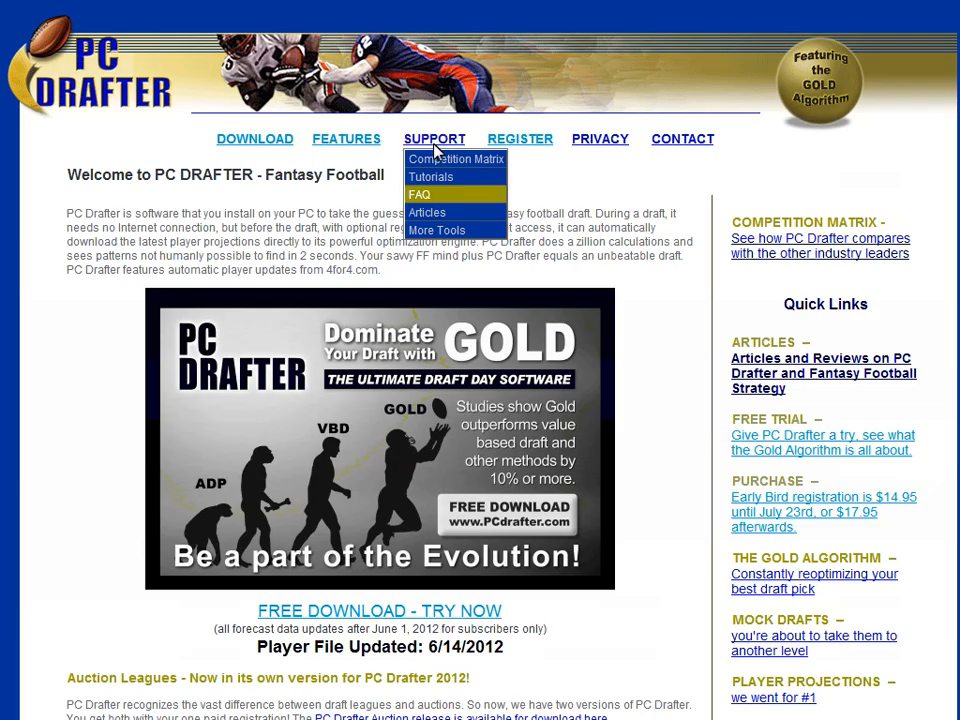
- Open the FAQ page under SUPPORT and scroll through the questions
{"action": "left_click", "coordinate": [419, 194]}
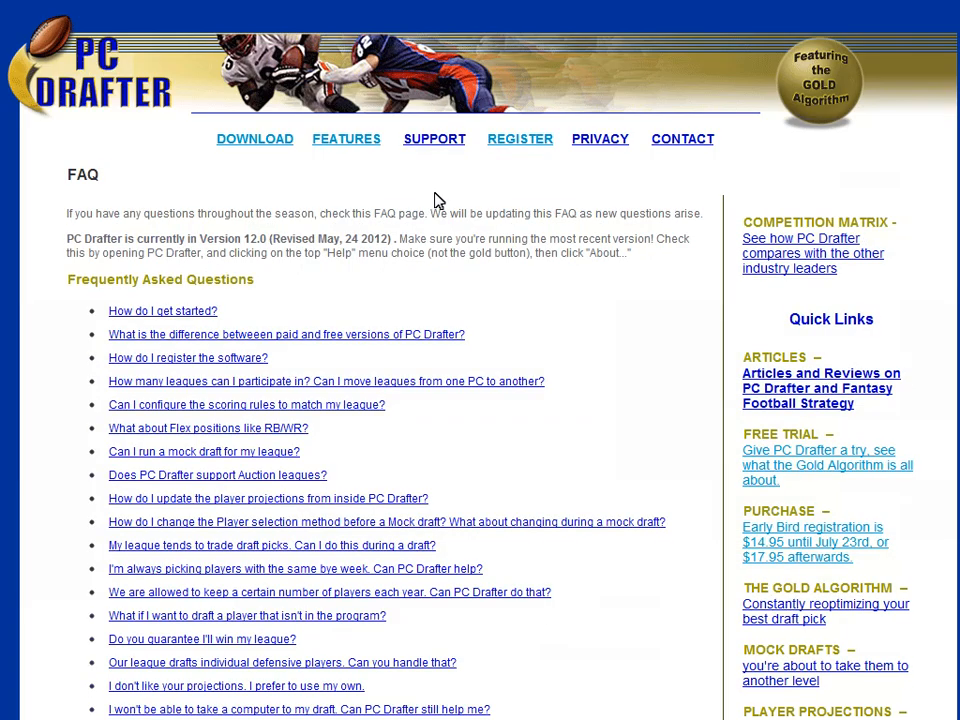
{"action": "scroll", "scroll_direction": "down", "scroll_amount": 3}
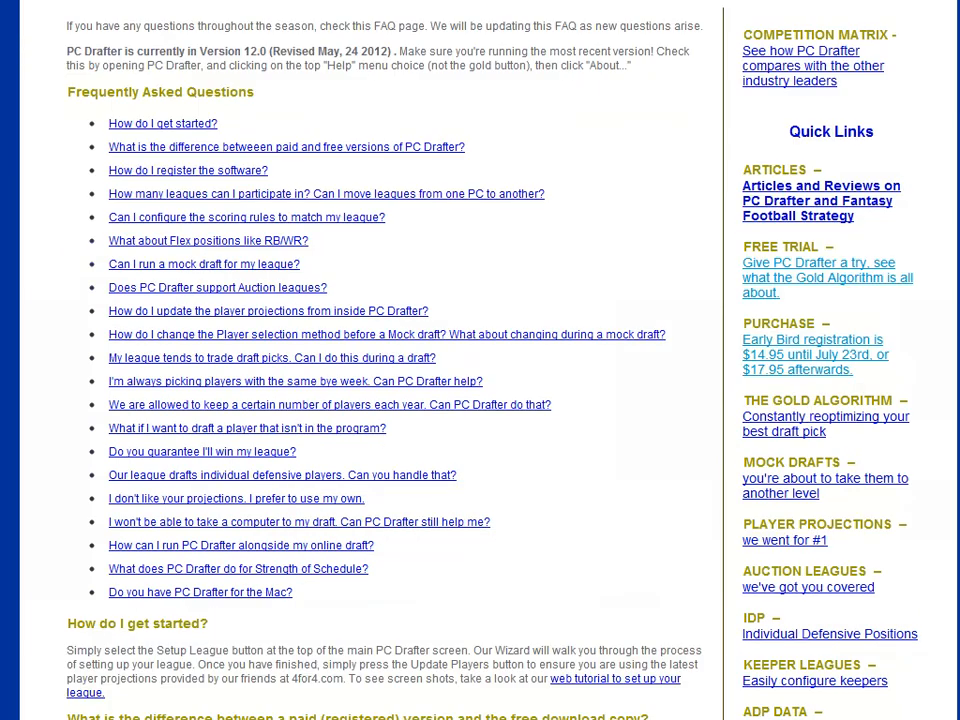